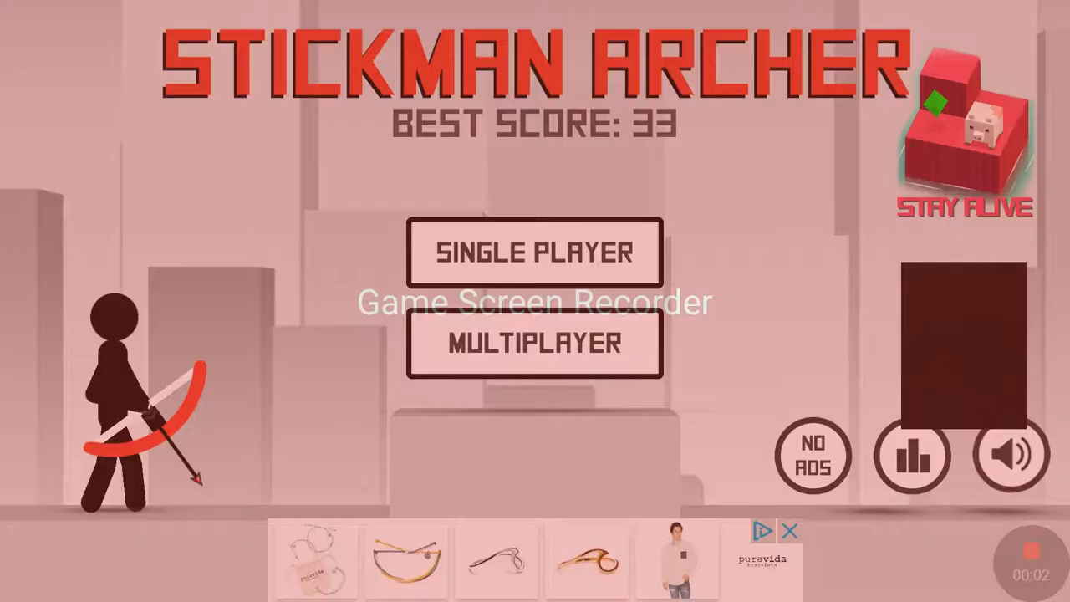
Start a single player round and play until game over at score 7.
{"action": "left_click", "coordinate": [534, 251]}
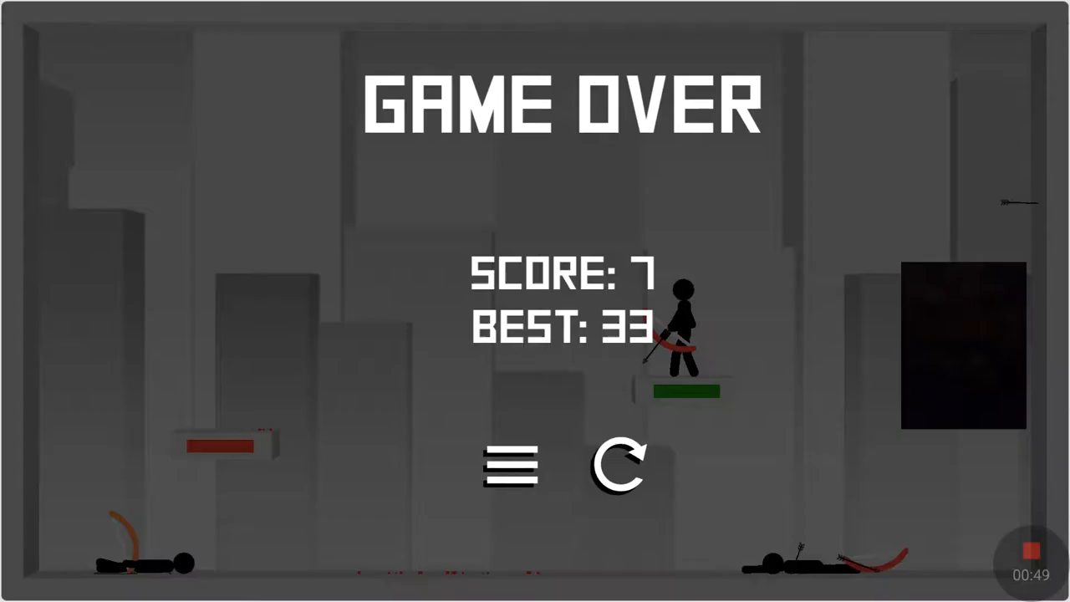
Restart from the game over screen and play a round ending at score 5.
{"action": "left_click", "coordinate": [618, 465]}
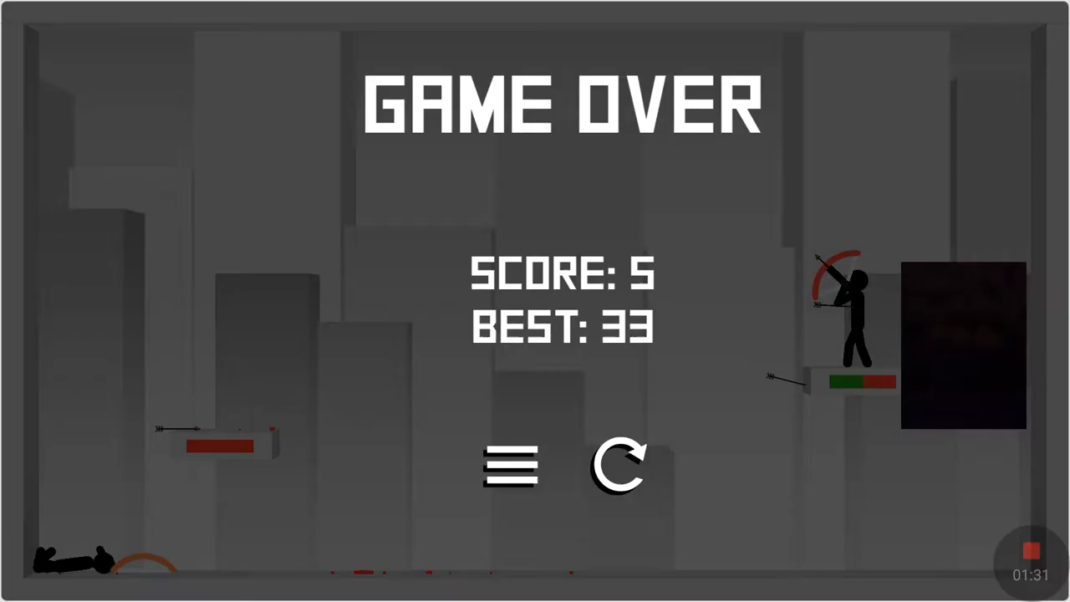
Restart again and play a third round, ending at score 5 once more.
{"action": "left_click", "coordinate": [619, 466]}
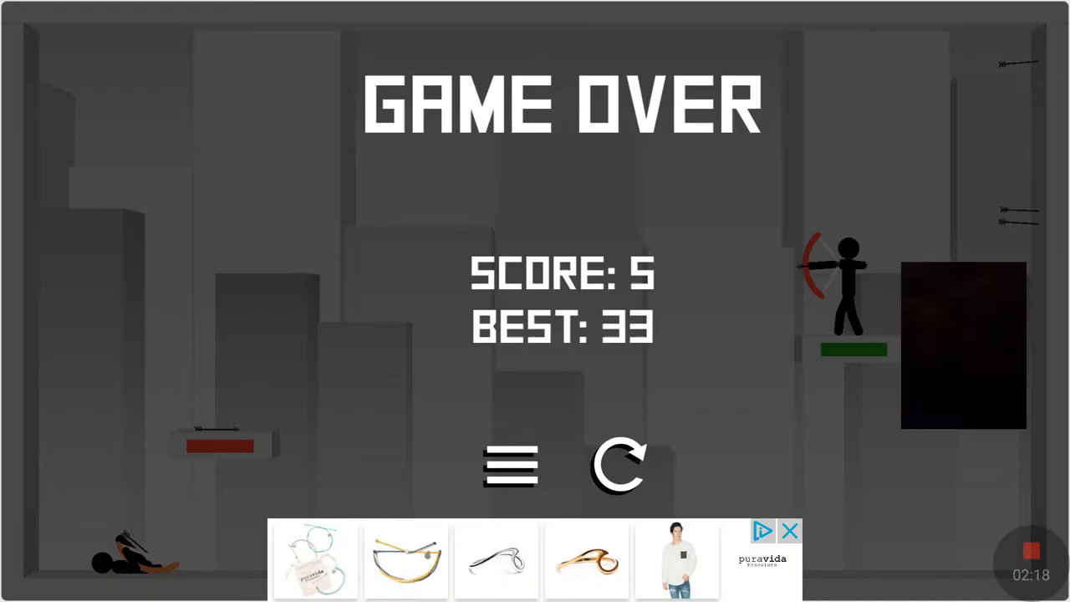
Restart and play a round scoring 12, then restart into a fresh round.
{"action": "left_click", "coordinate": [619, 465]}
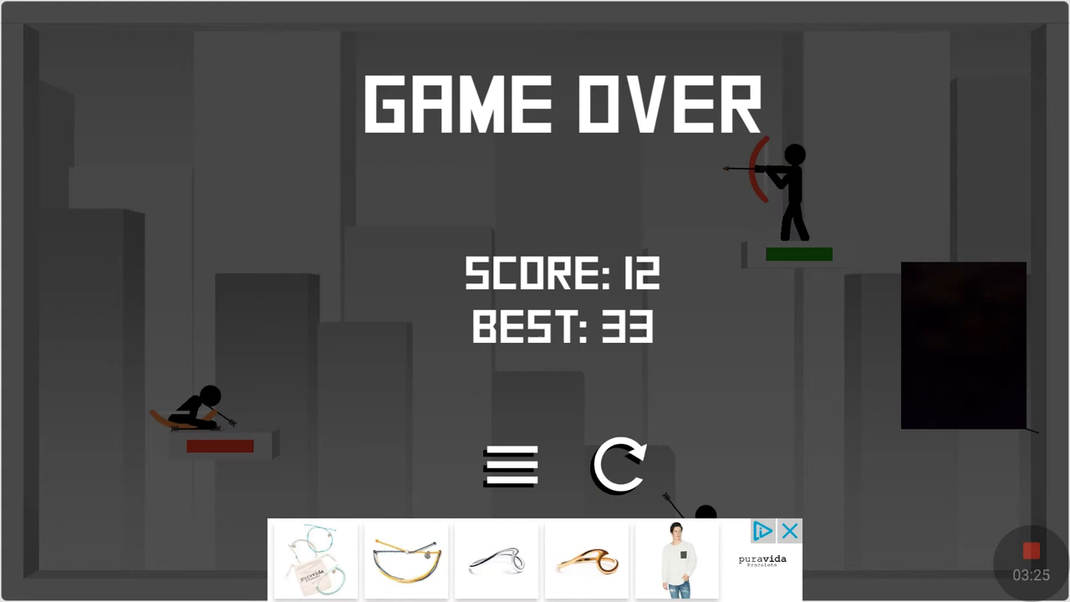
{"action": "left_click", "coordinate": [619, 467]}
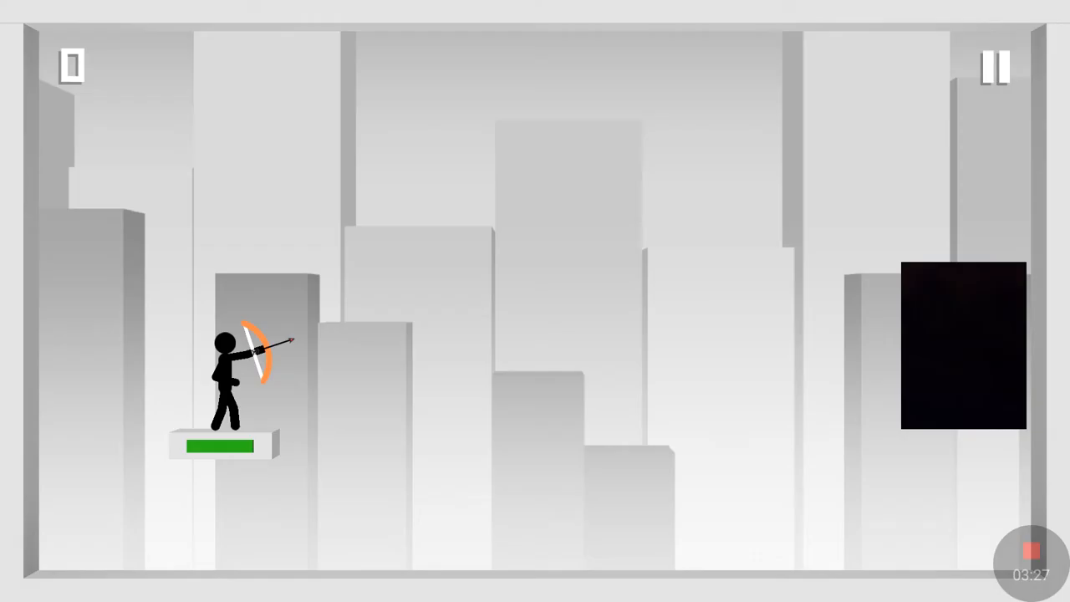